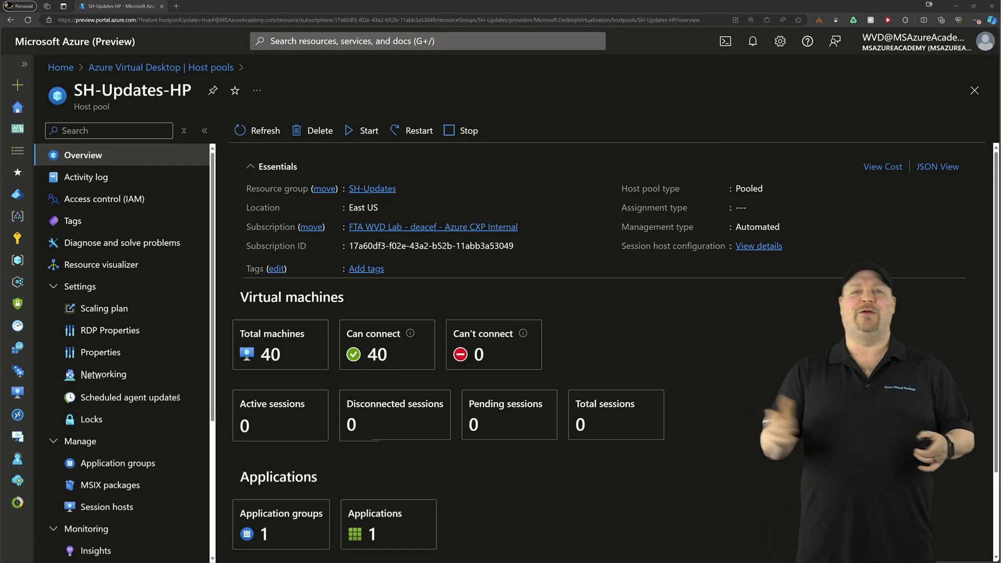
# Step: View the SH-Updates-HP host pool's session hosts list, confirming all hosts are running after the update
pyautogui.click(107, 507)
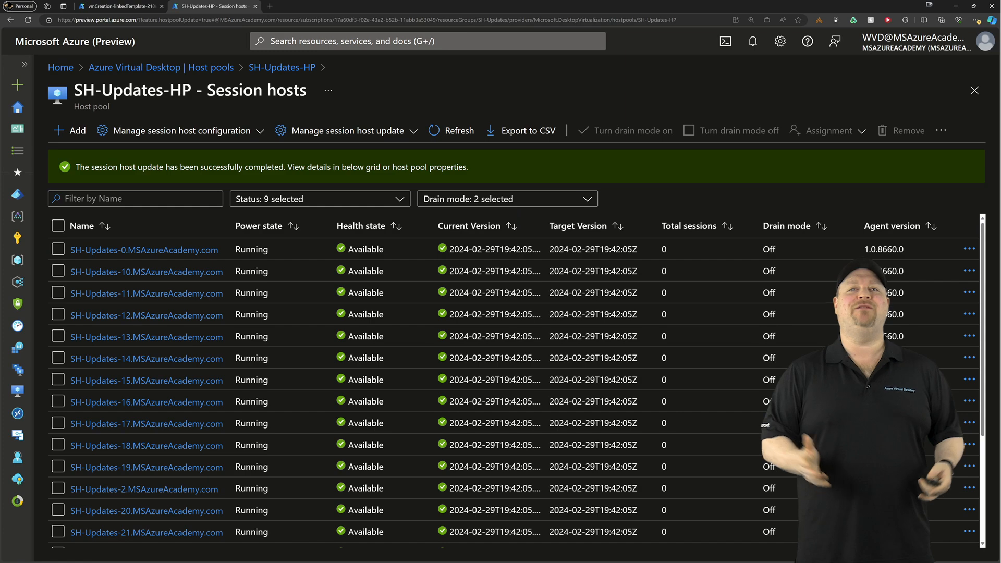